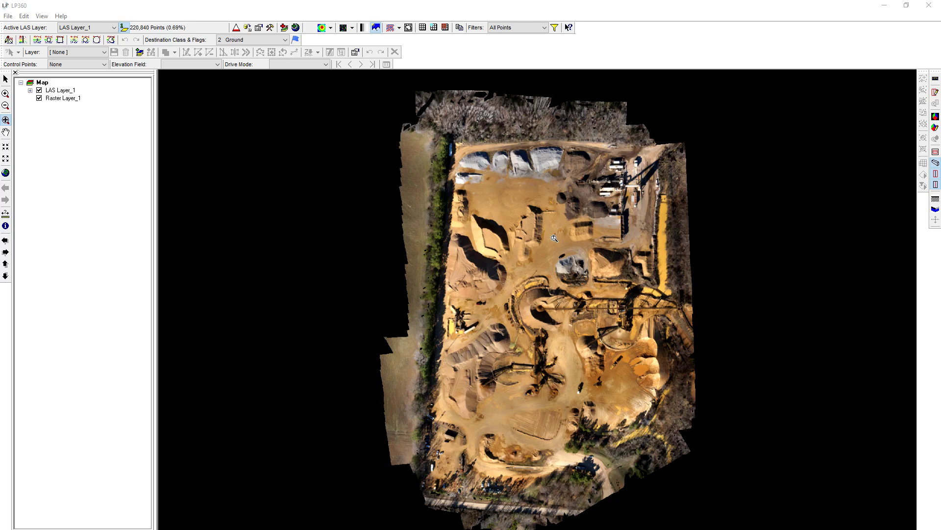
{"action": "mouse_move", "coordinate": [381, 272]}
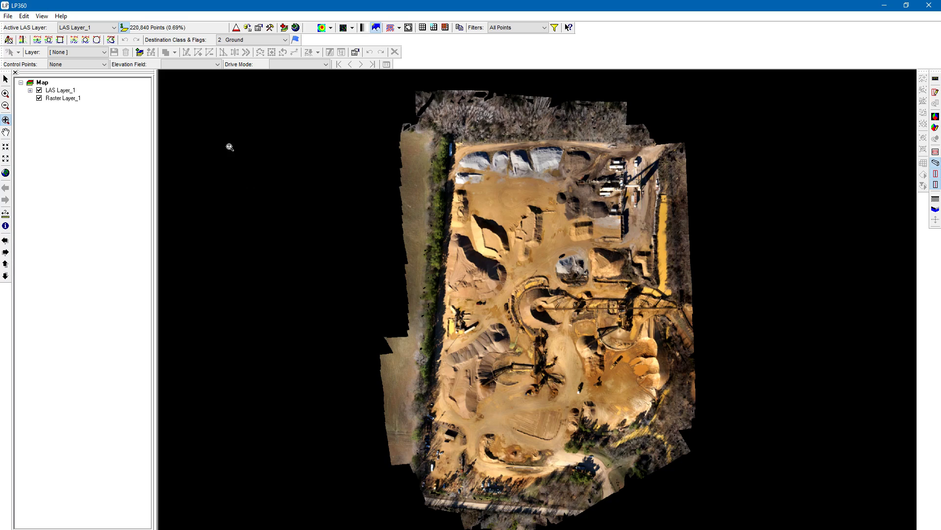
- Bring up the File menu to reach the Import from Ascii XYZ+ command
{"action": "left_click", "coordinate": [8, 16]}
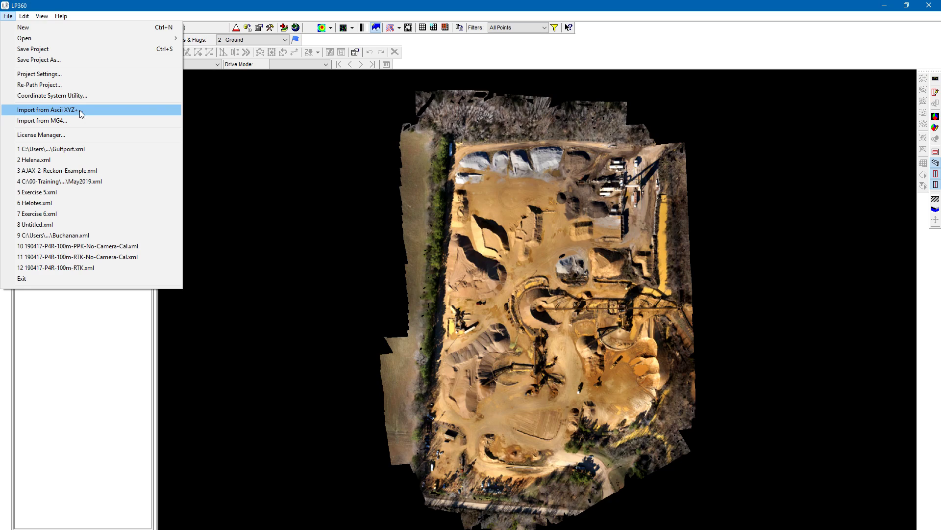
- Begin an Ascii XYZ+ import with Shapefiles output and add Ajax_Control.txt for preview
{"action": "left_click", "coordinate": [50, 110]}
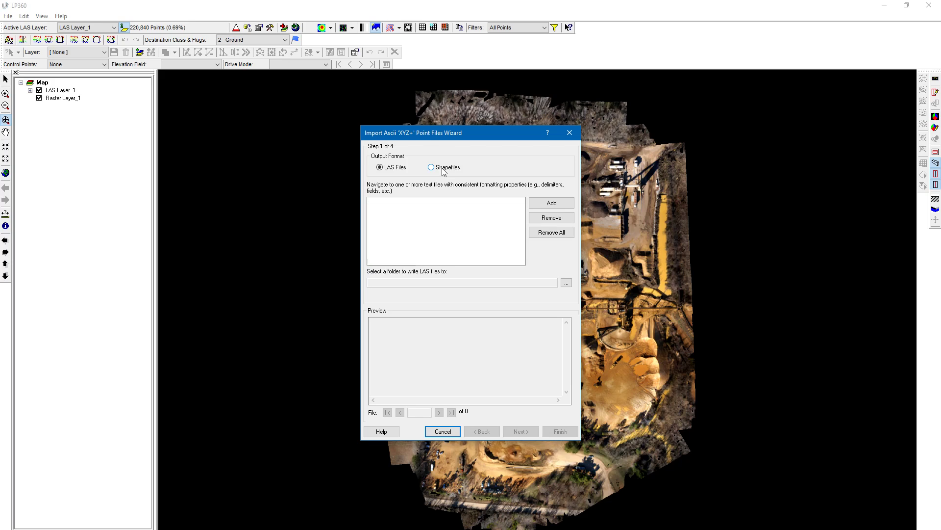
{"action": "left_click", "coordinate": [431, 168]}
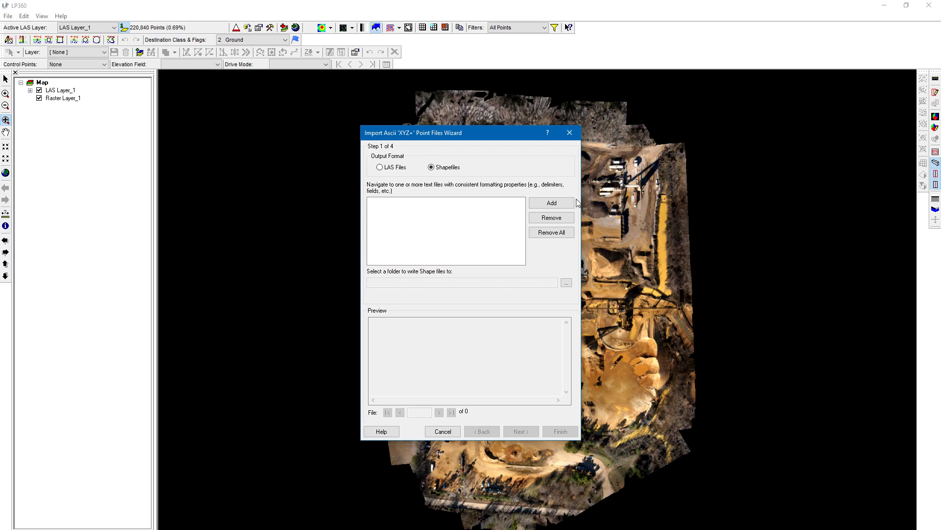
{"action": "left_click", "coordinate": [550, 203]}
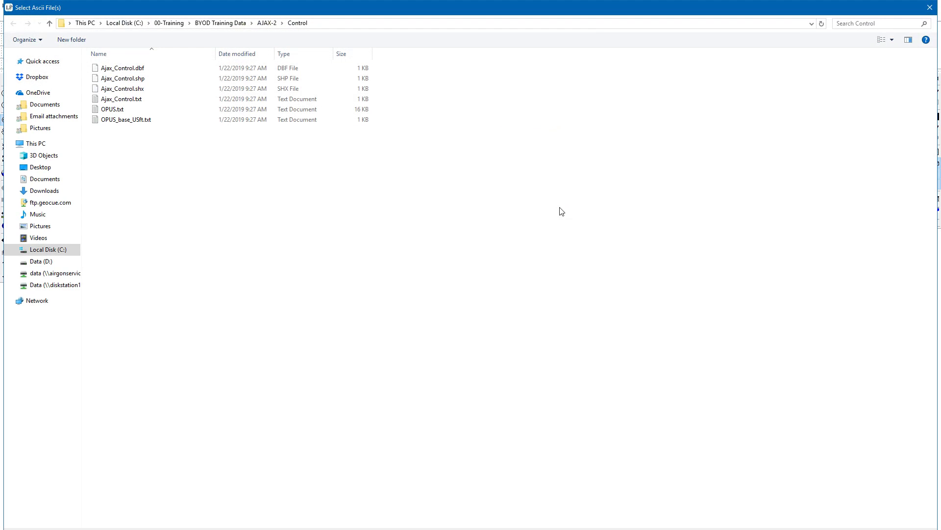
{"action": "left_click", "coordinate": [121, 98]}
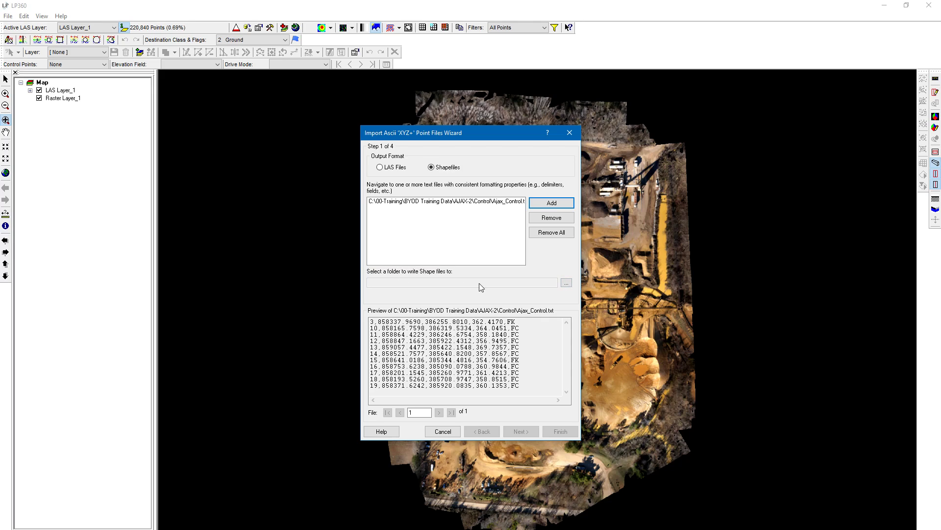
- Set the shapefile output to the AJAX-2 Control folder and advance to delimiter selection
{"action": "left_click", "coordinate": [564, 282]}
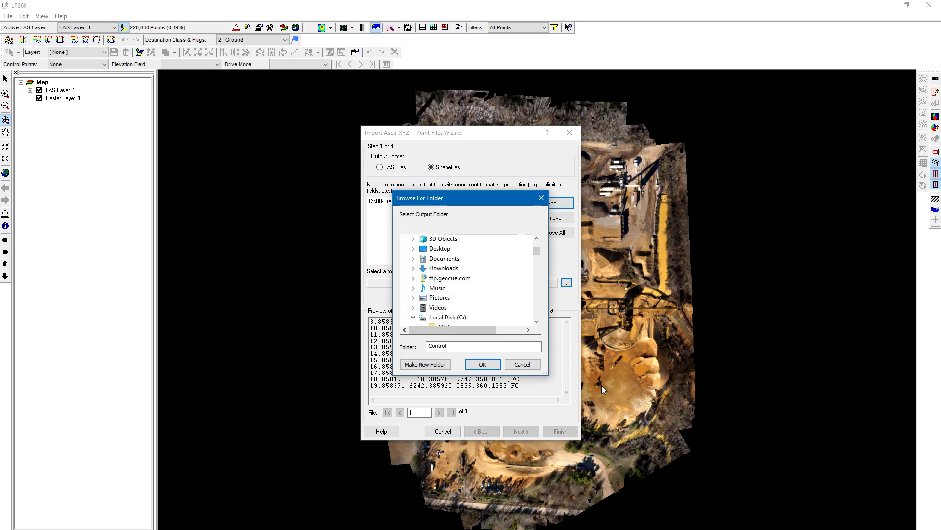
{"action": "mouse_move", "coordinate": [553, 379]}
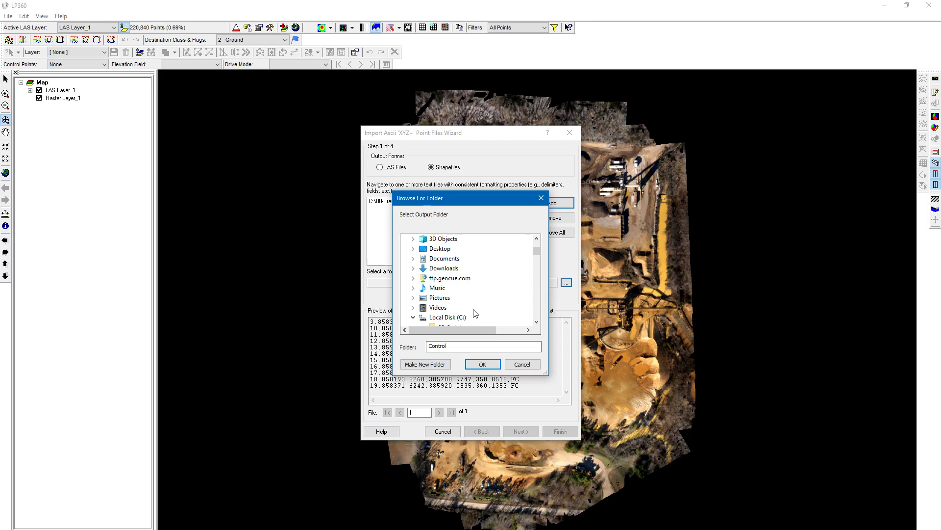
{"action": "mouse_move", "coordinate": [472, 430]}
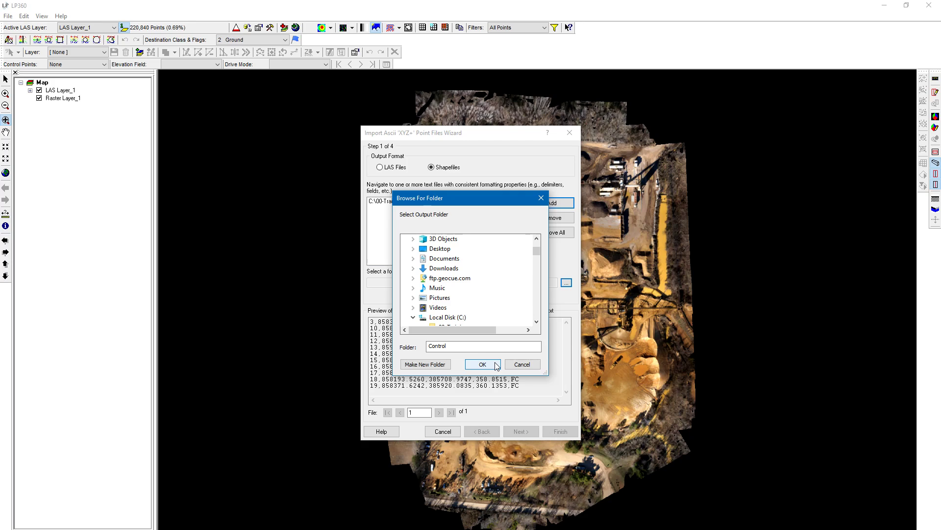
{"action": "left_click", "coordinate": [483, 364]}
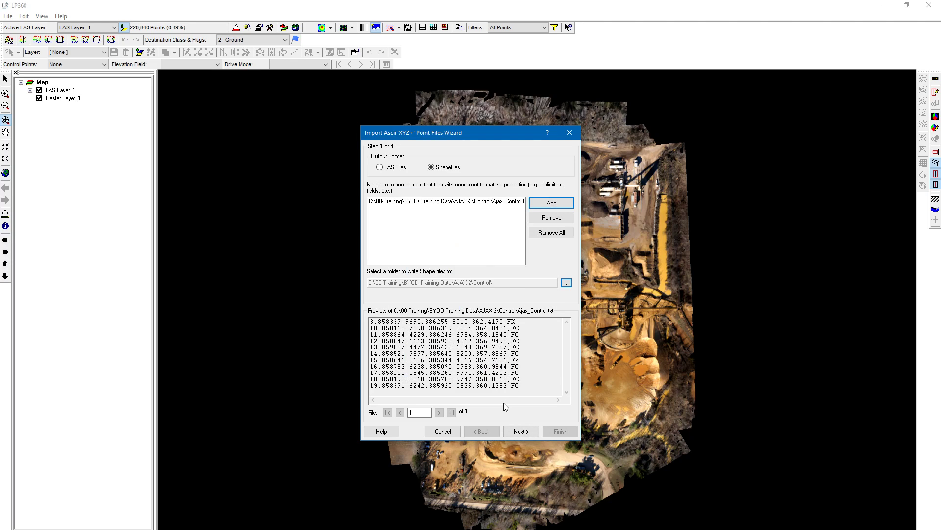
{"action": "left_click", "coordinate": [520, 432]}
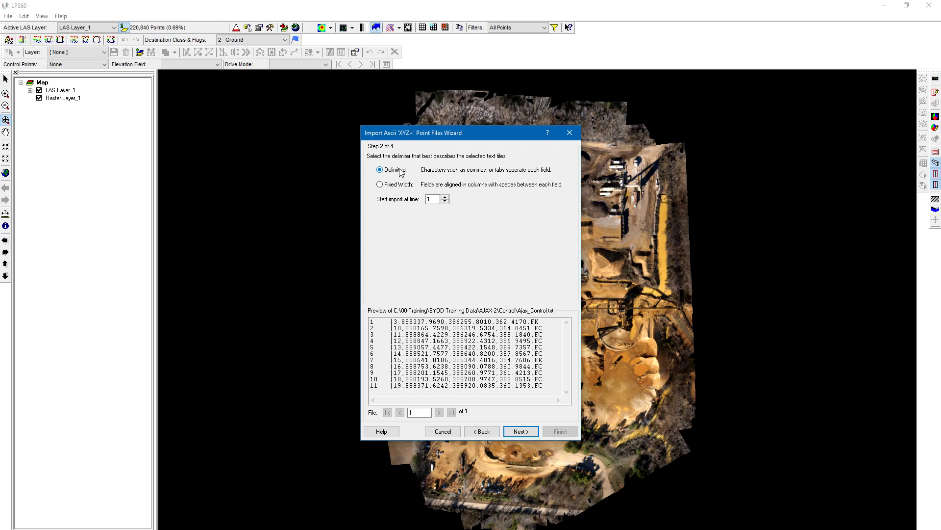
- Keep the file delimited, mark Comma as the separator and advance to column attributes
{"action": "left_click", "coordinate": [519, 431]}
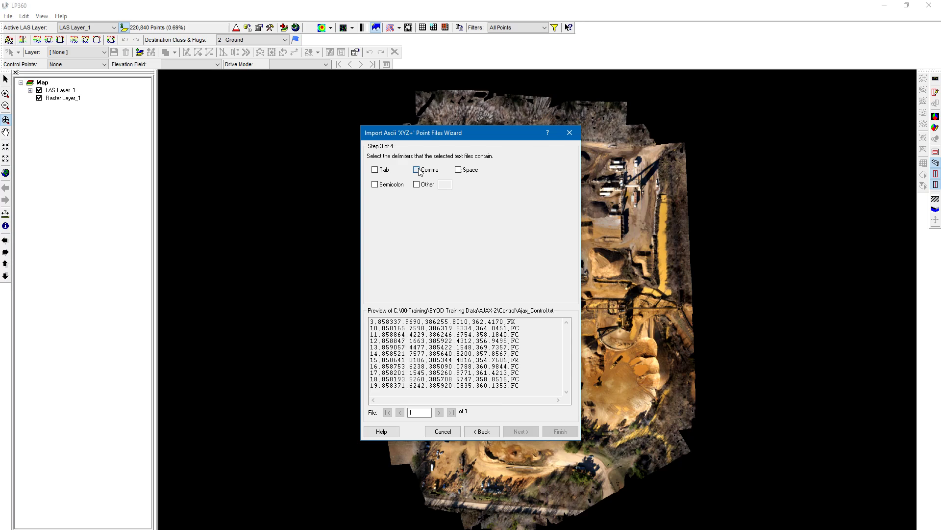
{"action": "left_click", "coordinate": [417, 170]}
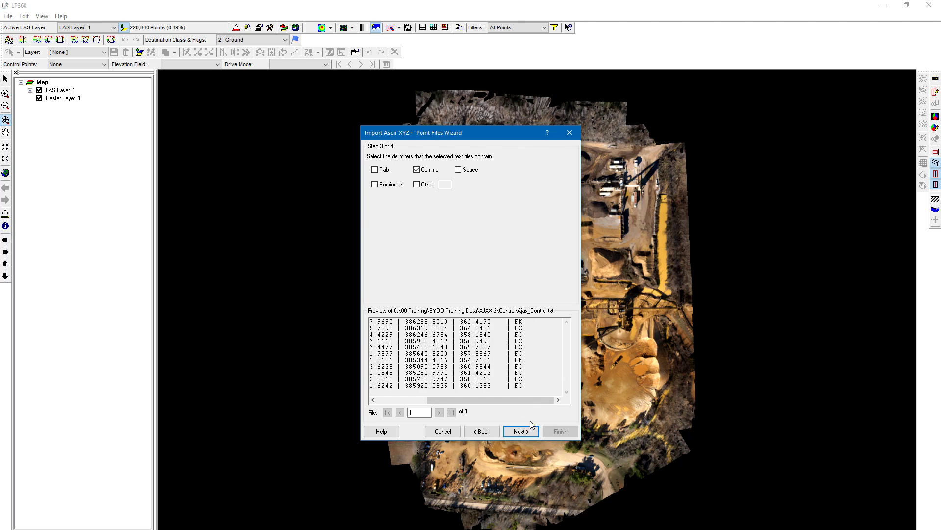
{"action": "left_click", "coordinate": [521, 432]}
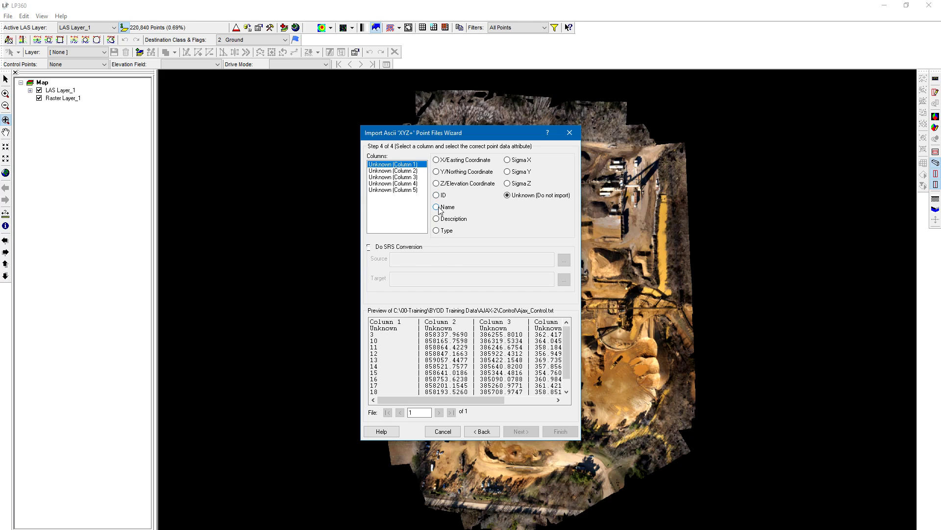
- Assign column 1 as Name, 2 as X/Easting, 3 as Y/Northing, 4 as Z/Elevation, 5 as Type
{"action": "left_click", "coordinate": [436, 207]}
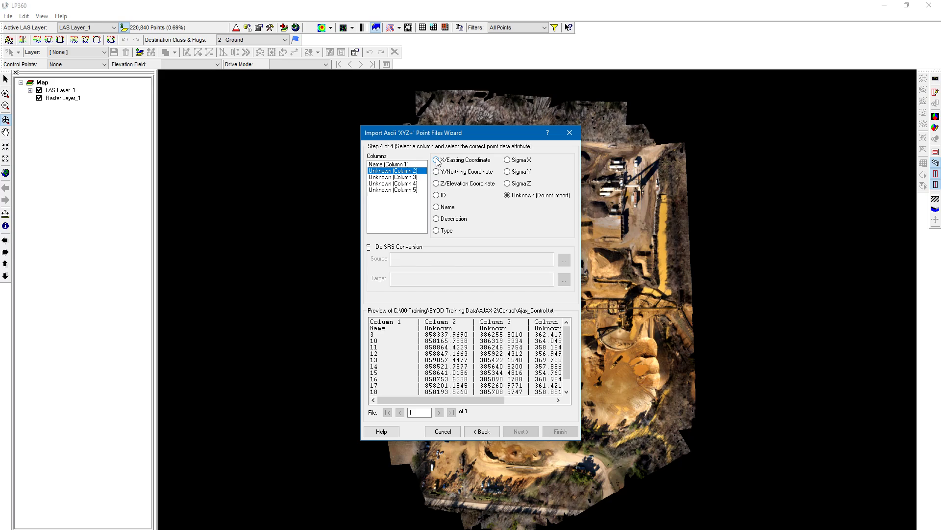
{"action": "left_click", "coordinate": [436, 159]}
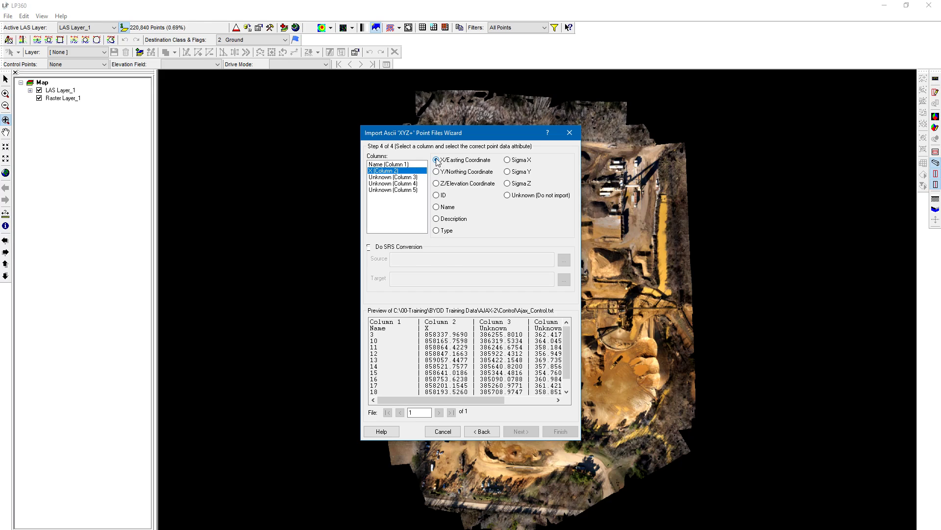
{"action": "left_click", "coordinate": [435, 160]}
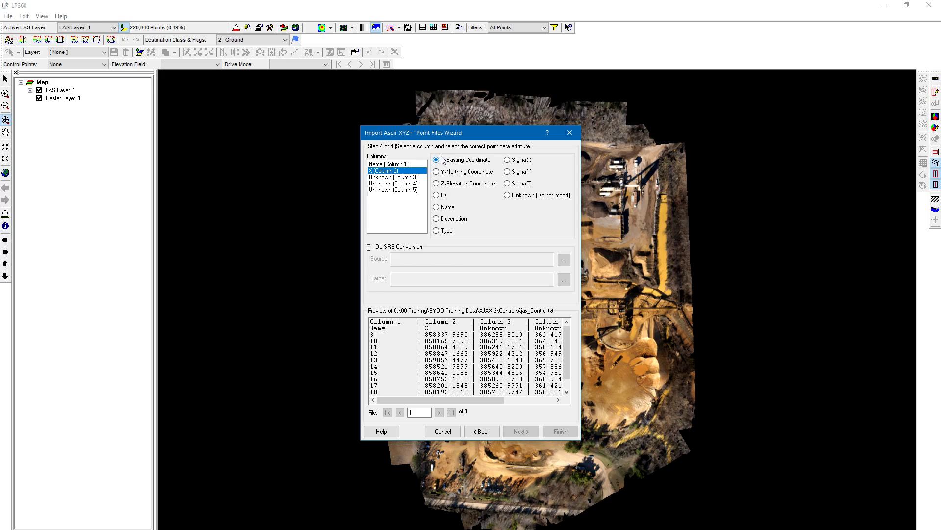
{"action": "left_click", "coordinate": [435, 158]}
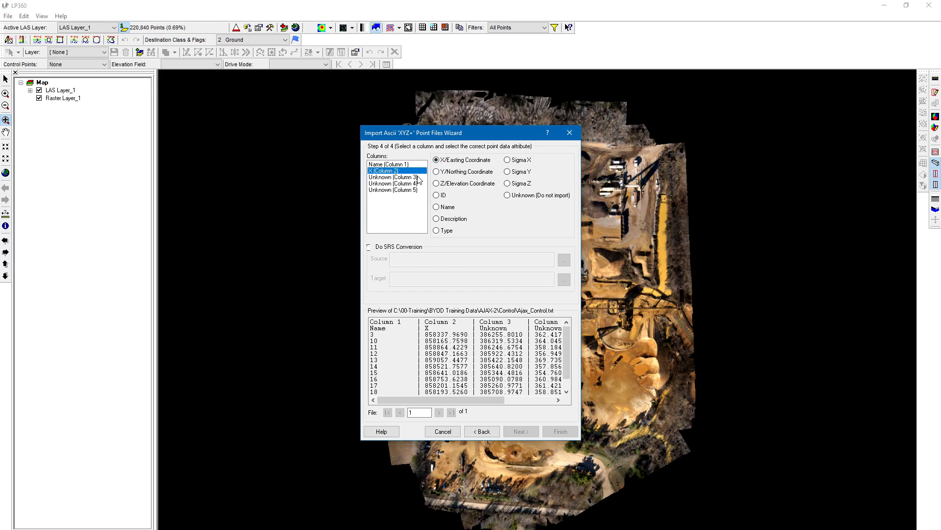
{"action": "left_click", "coordinate": [395, 177]}
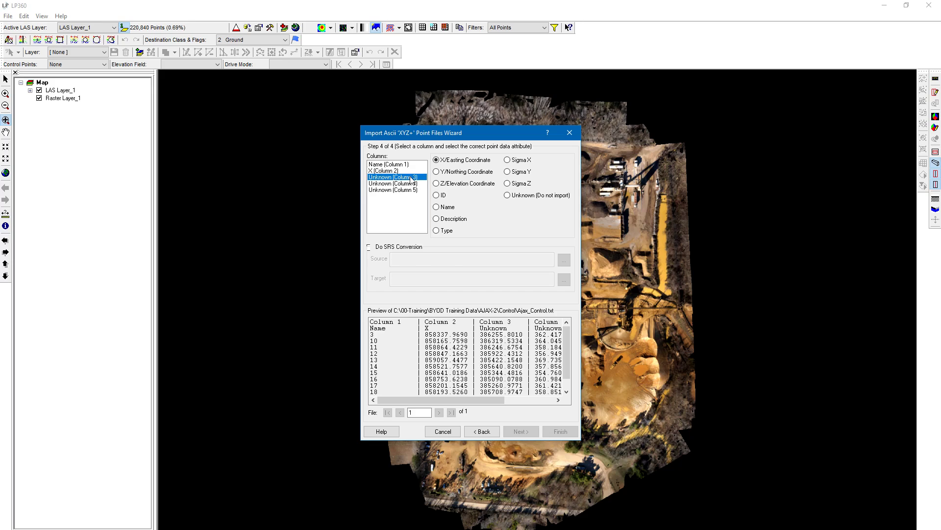
{"action": "left_click", "coordinate": [436, 171]}
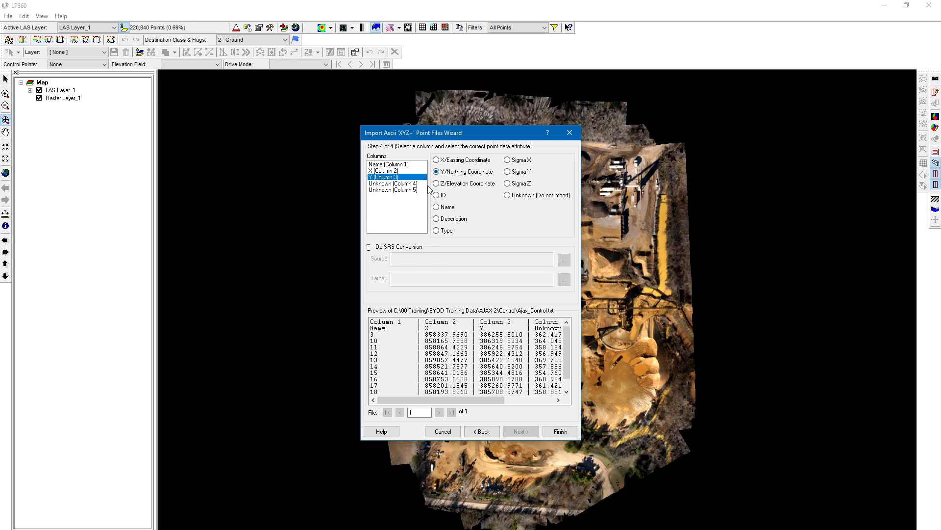
{"action": "left_click", "coordinate": [395, 183]}
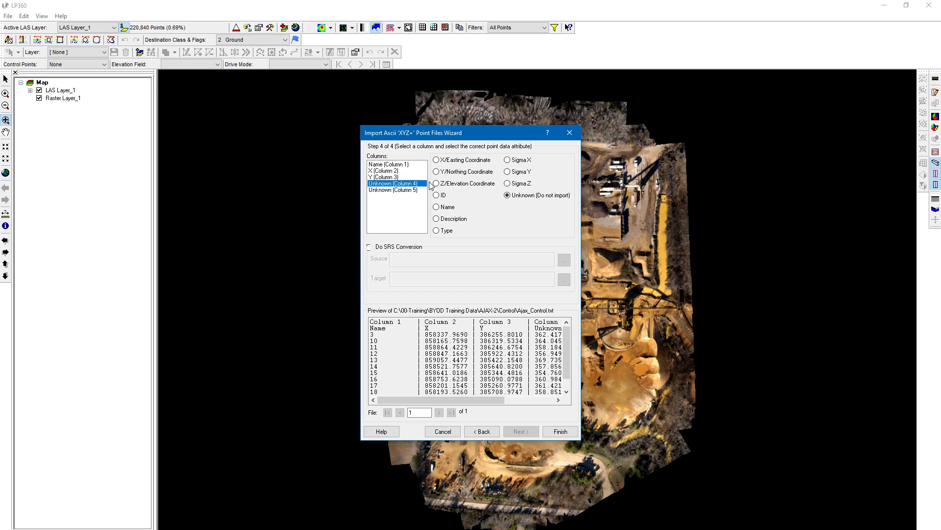
{"action": "left_click", "coordinate": [435, 183]}
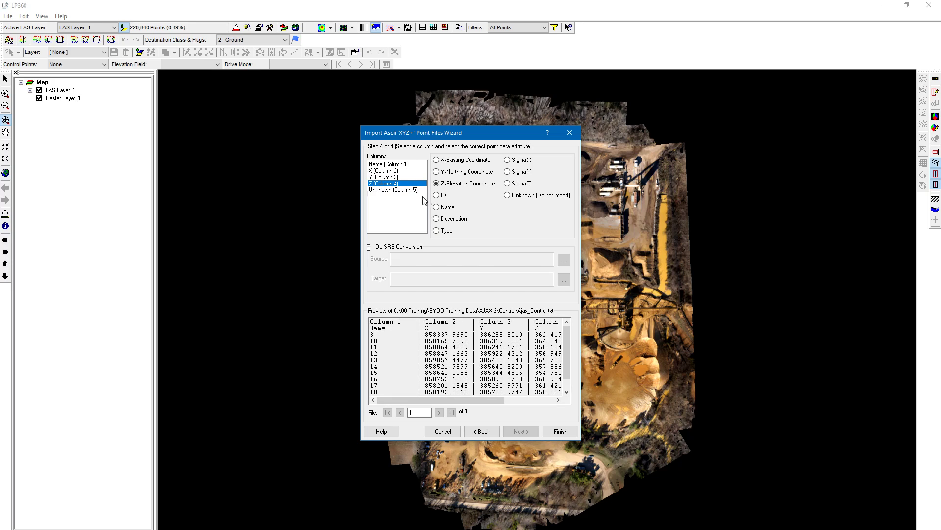
{"action": "left_click", "coordinate": [393, 189]}
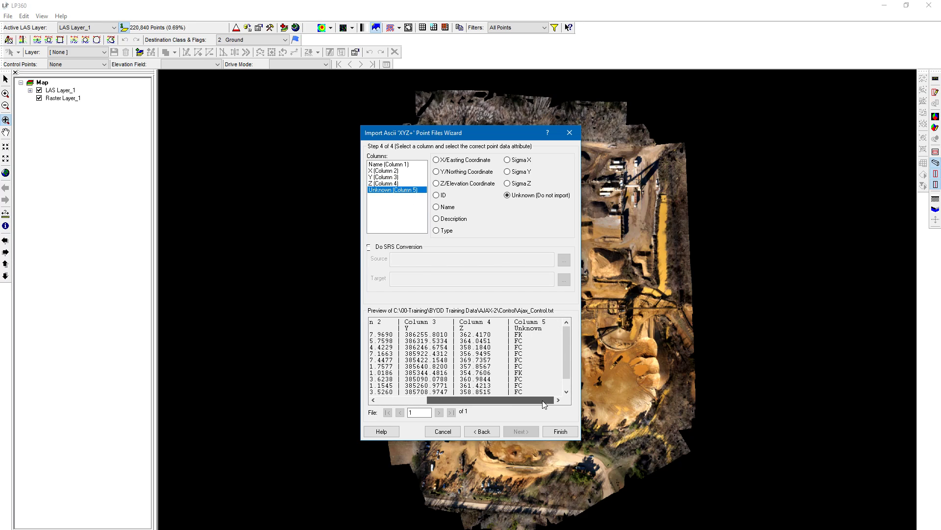
{"action": "left_click", "coordinate": [435, 229]}
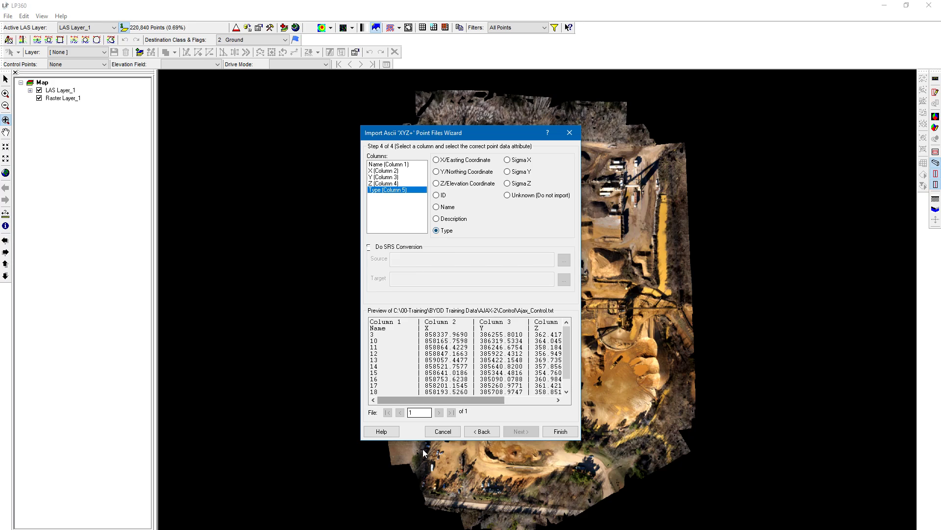
{"action": "scroll", "scroll_direction": "right", "scroll_amount": 3}
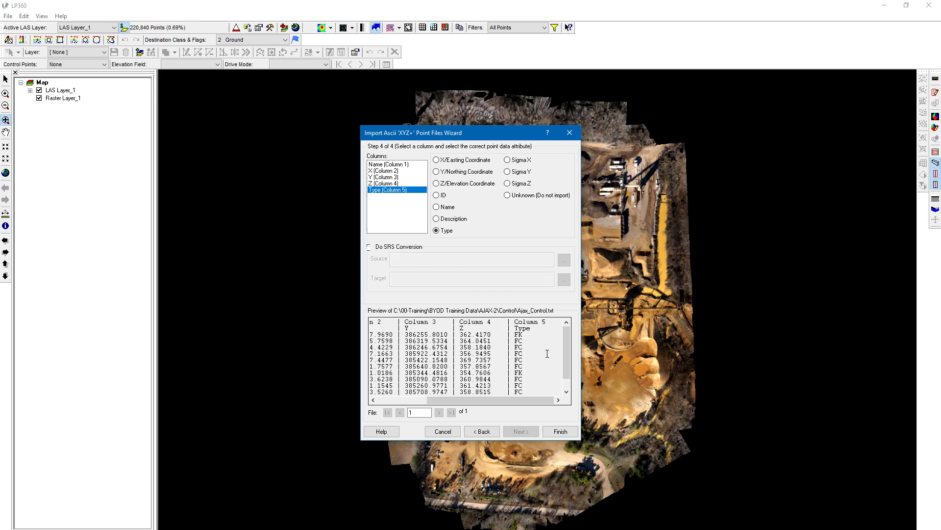
{"action": "mouse_move", "coordinate": [532, 386]}
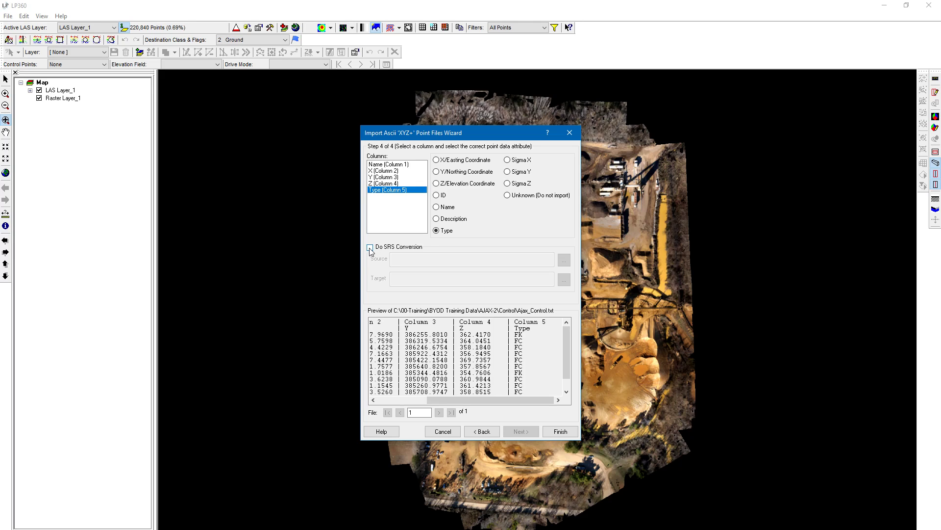
- Try coordinate system conversion briefly and leave it switched off before finishing
{"action": "left_click", "coordinate": [370, 247]}
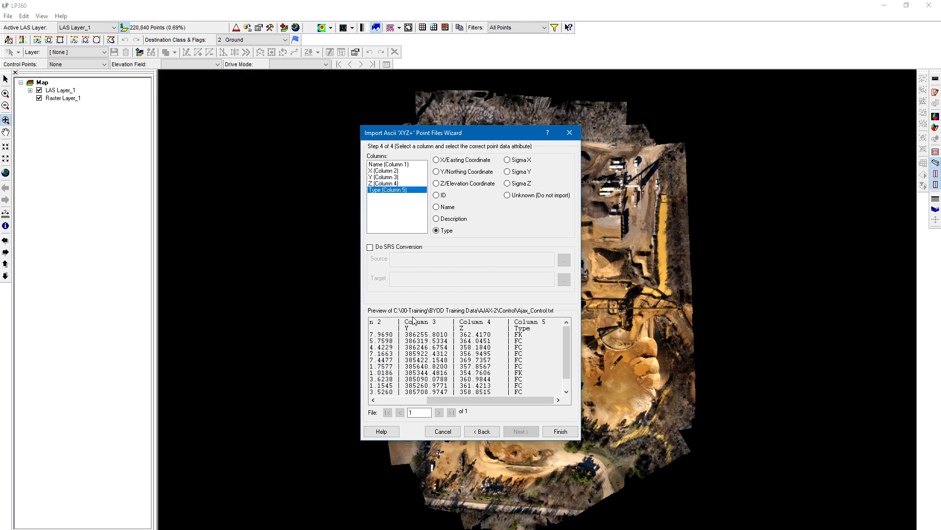
{"action": "left_click", "coordinate": [370, 247]}
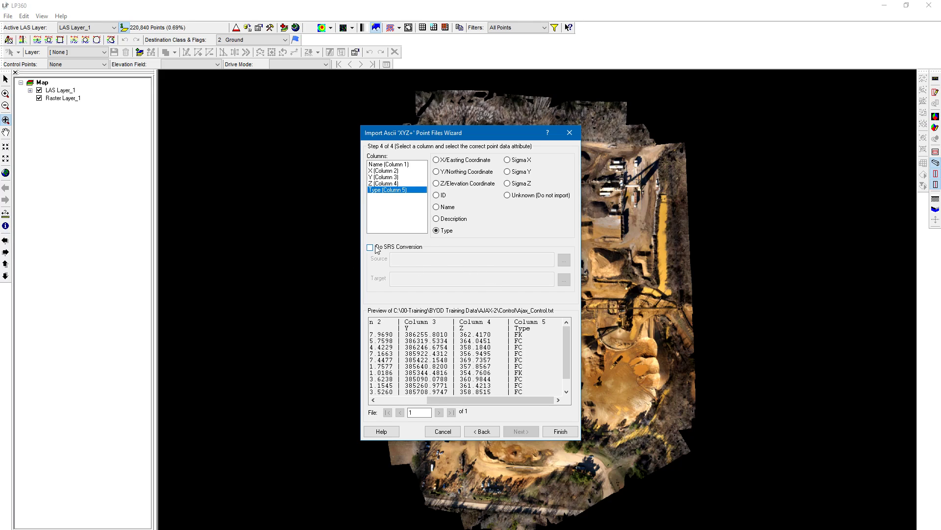
{"action": "left_click", "coordinate": [370, 247]}
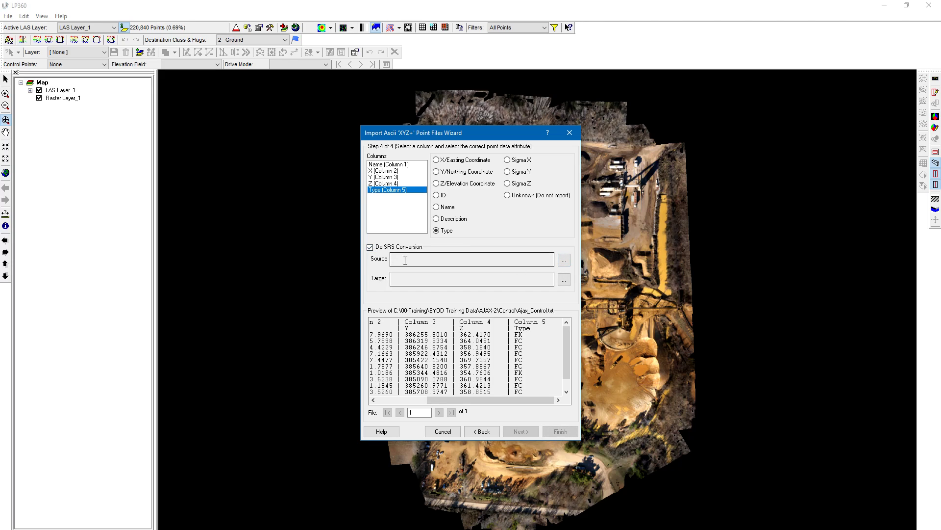
{"action": "left_click", "coordinate": [369, 247]}
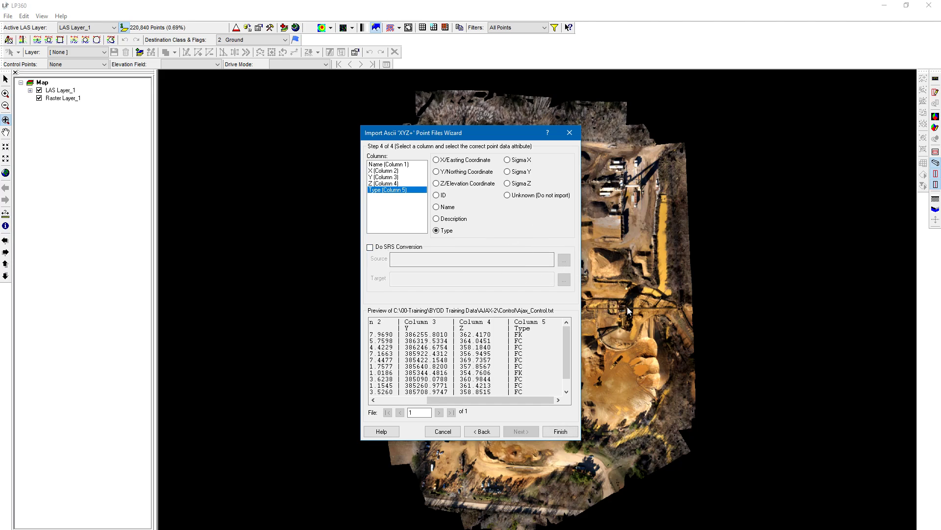
{"action": "mouse_move", "coordinate": [551, 274]}
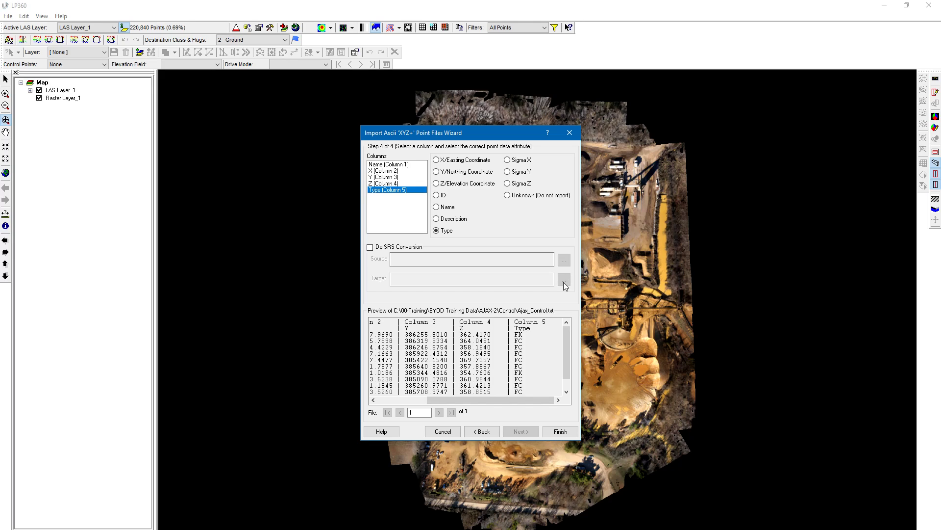
{"action": "mouse_move", "coordinate": [564, 285]}
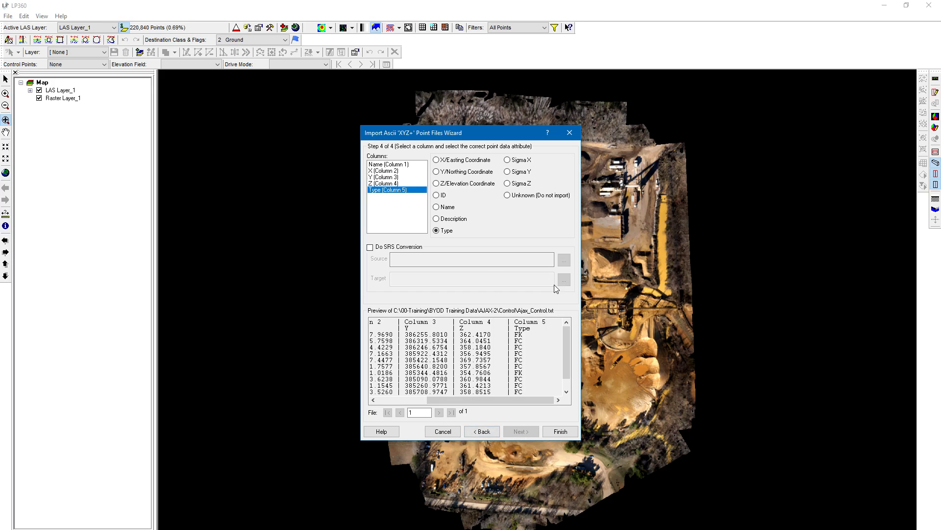
{"action": "mouse_move", "coordinate": [578, 517]}
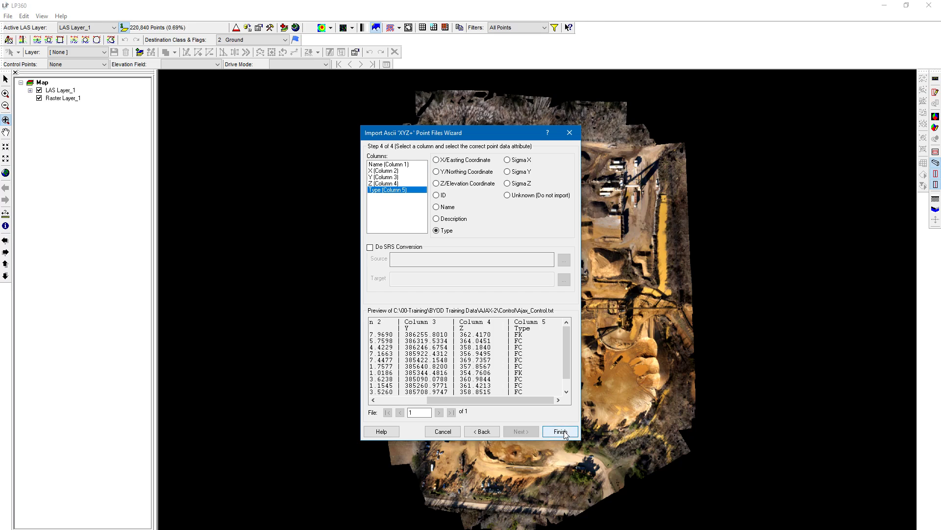
- Finish the import, replacing the existing Ajax_Control shapefile, and acknowledge completion
{"action": "left_click", "coordinate": [559, 432]}
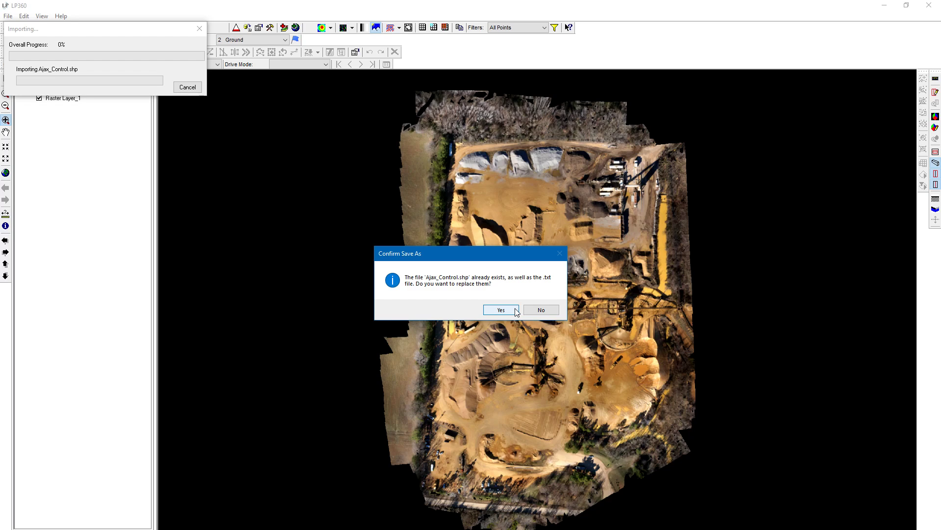
{"action": "left_click", "coordinate": [500, 310]}
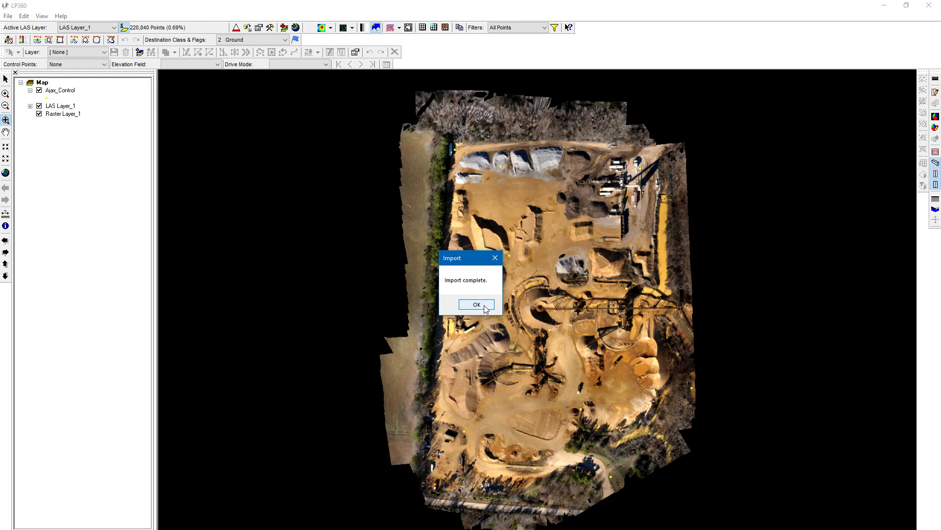
{"action": "left_click", "coordinate": [477, 304]}
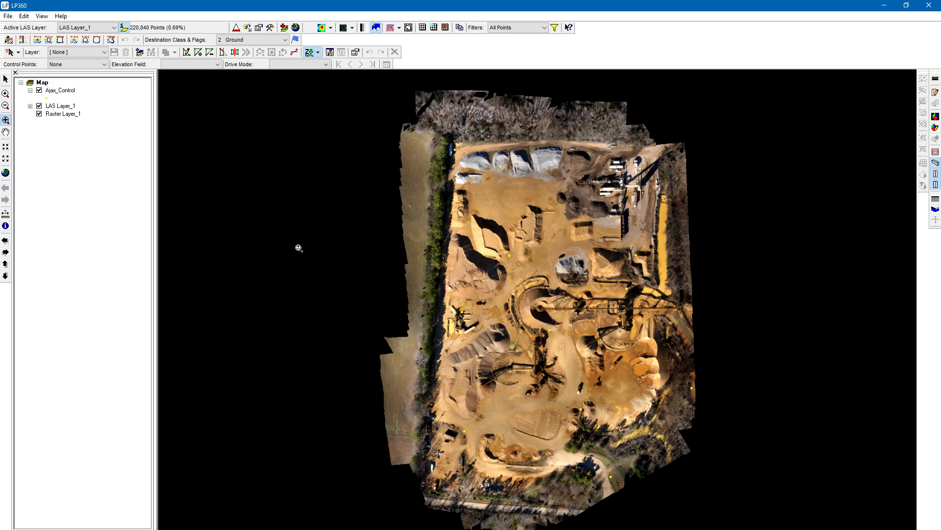
{"action": "mouse_move", "coordinate": [562, 306]}
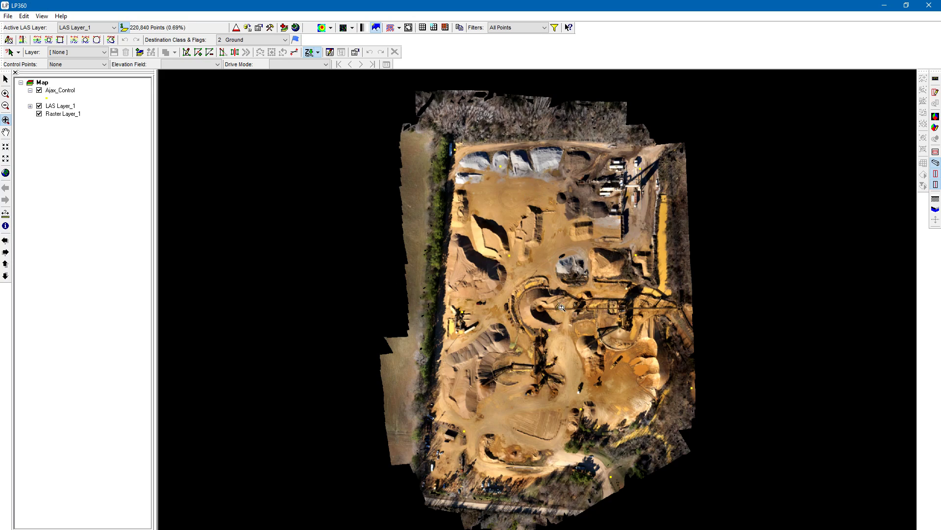
{"action": "mouse_move", "coordinate": [646, 487]}
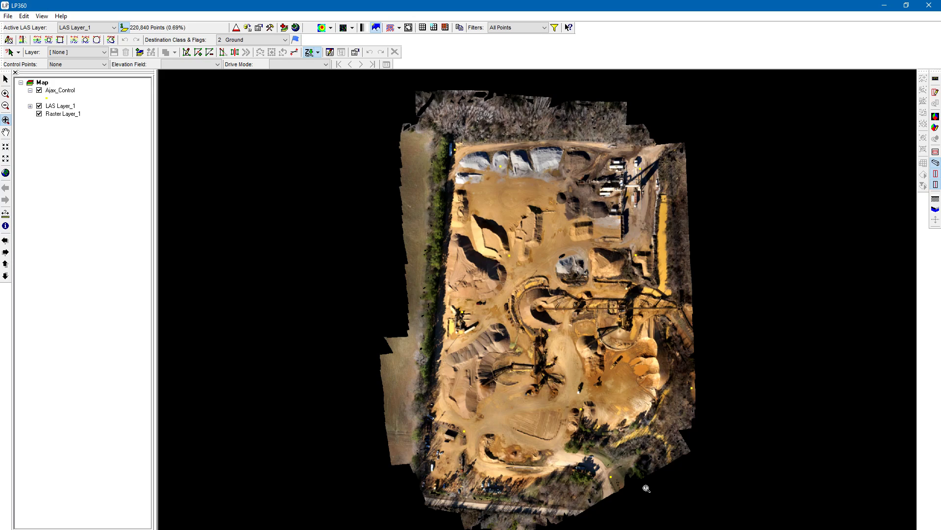
{"action": "mouse_move", "coordinate": [58, 97]}
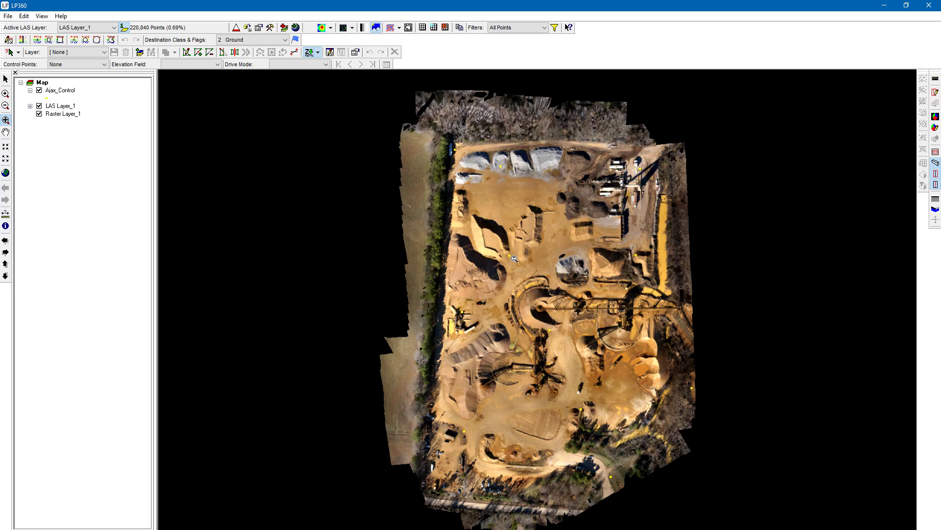
{"action": "mouse_move", "coordinate": [504, 146]}
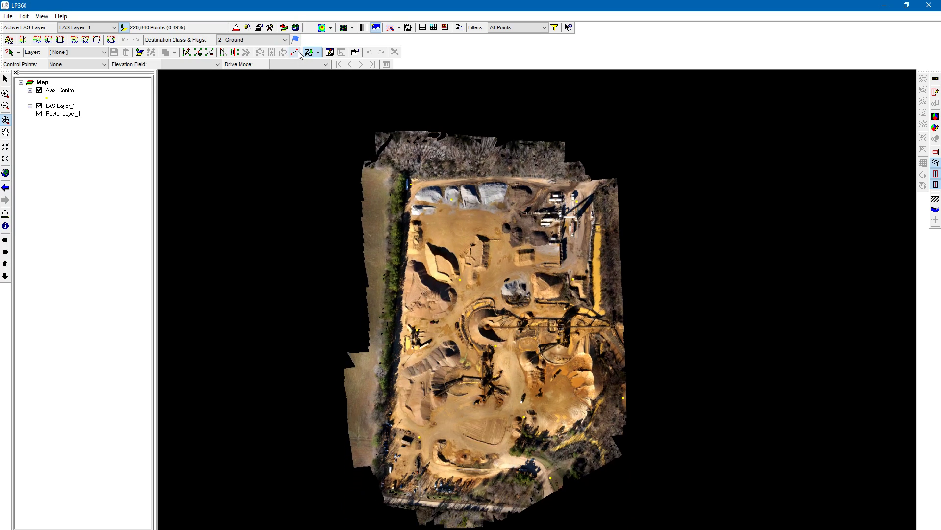
{"action": "mouse_move", "coordinate": [282, 28]}
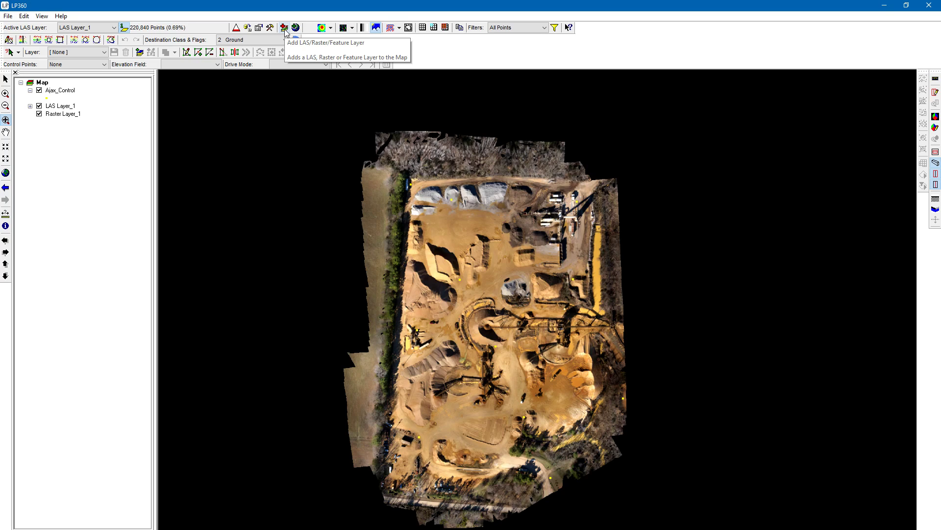
- Start adding a Feature layer and browse to Ajax_Control.shp in the Control folder
{"action": "left_click", "coordinate": [284, 28]}
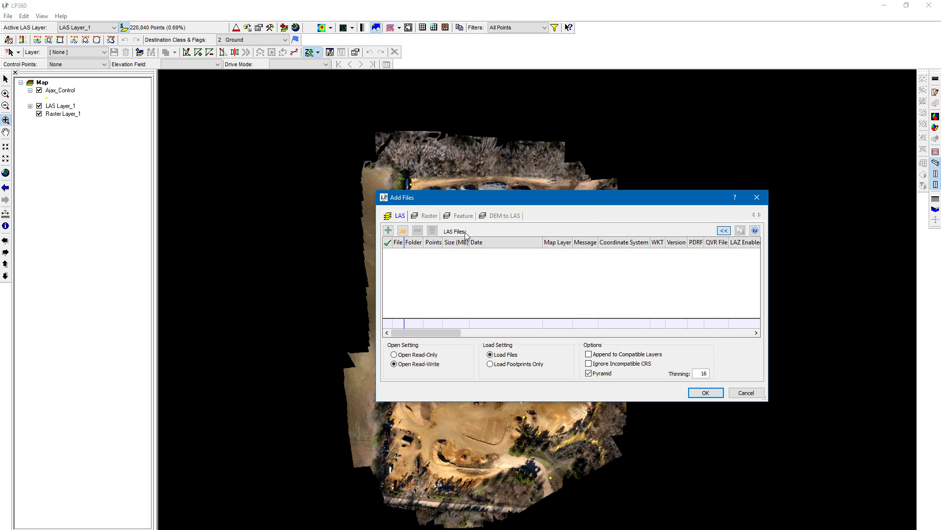
{"action": "left_click", "coordinate": [462, 216]}
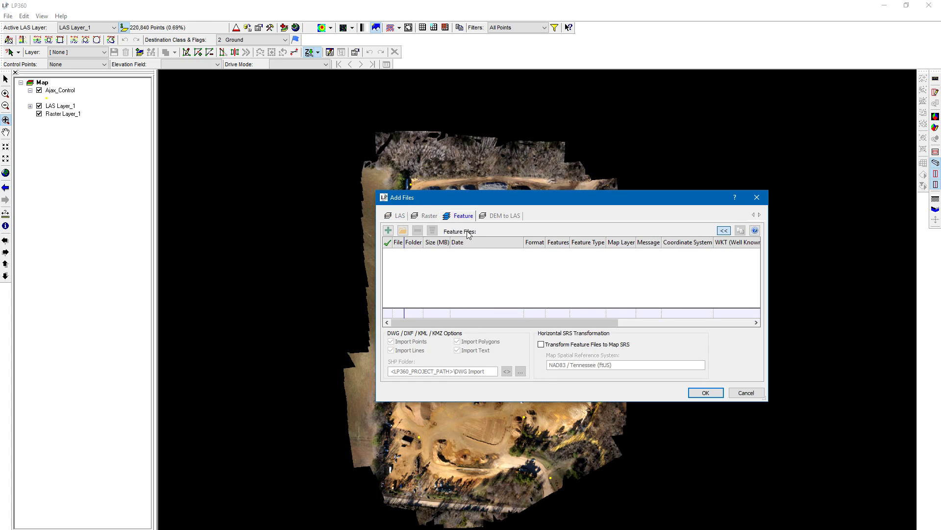
{"action": "left_click", "coordinate": [388, 229]}
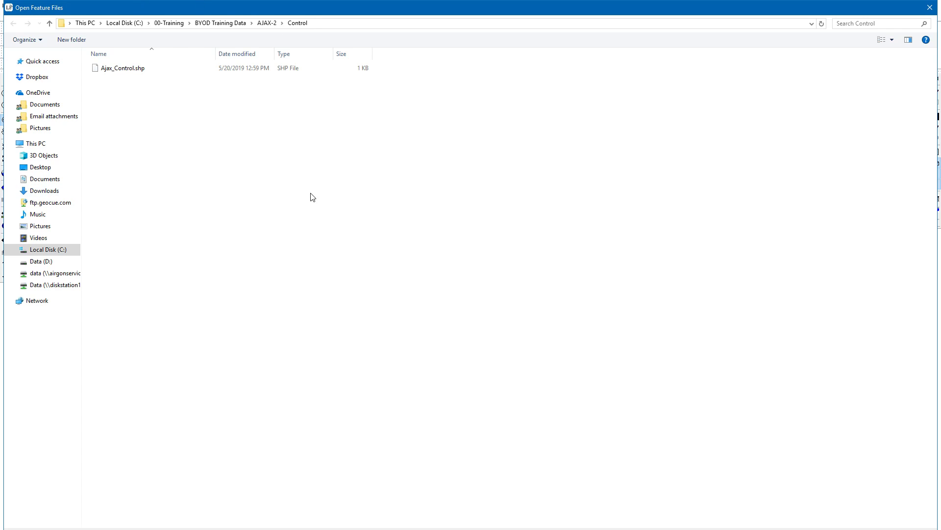
{"action": "mouse_move", "coordinate": [318, 263]}
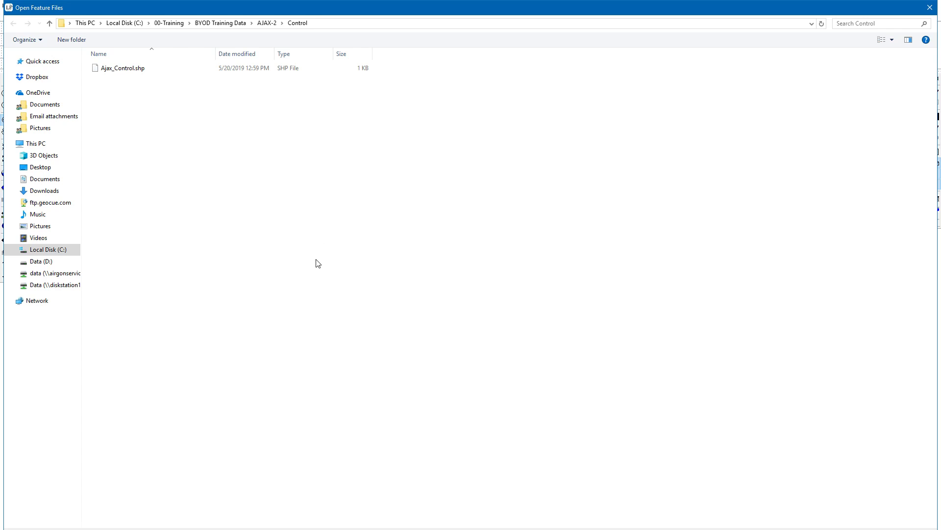
{"action": "mouse_move", "coordinate": [259, 130]}
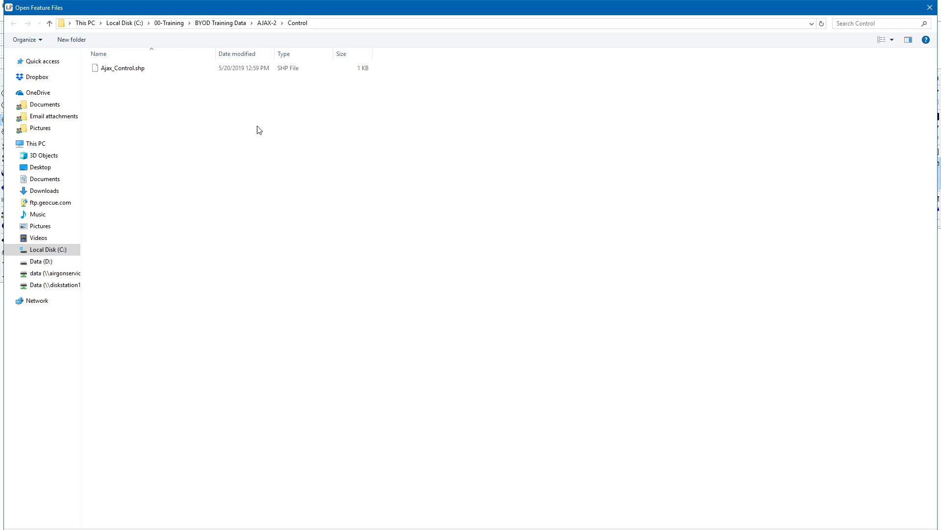
{"action": "mouse_move", "coordinate": [207, 92]}
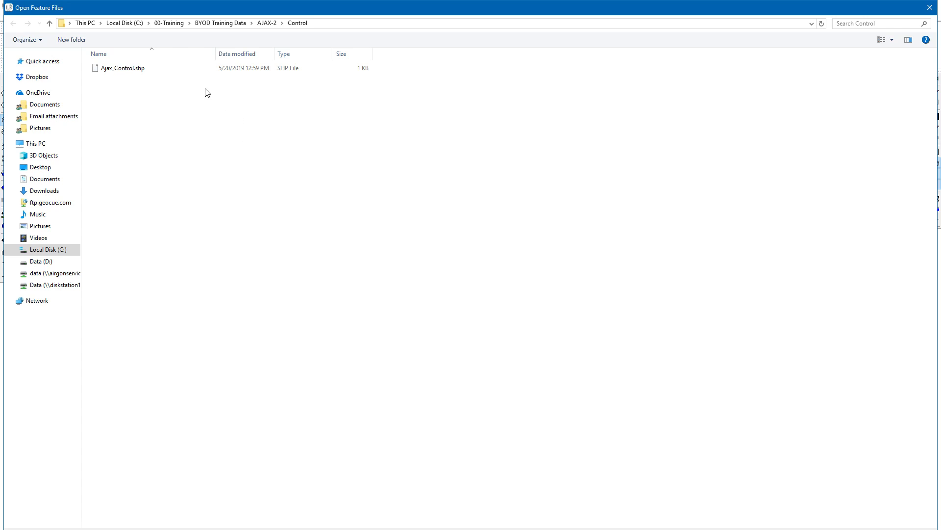
{"action": "left_click", "coordinate": [121, 67]}
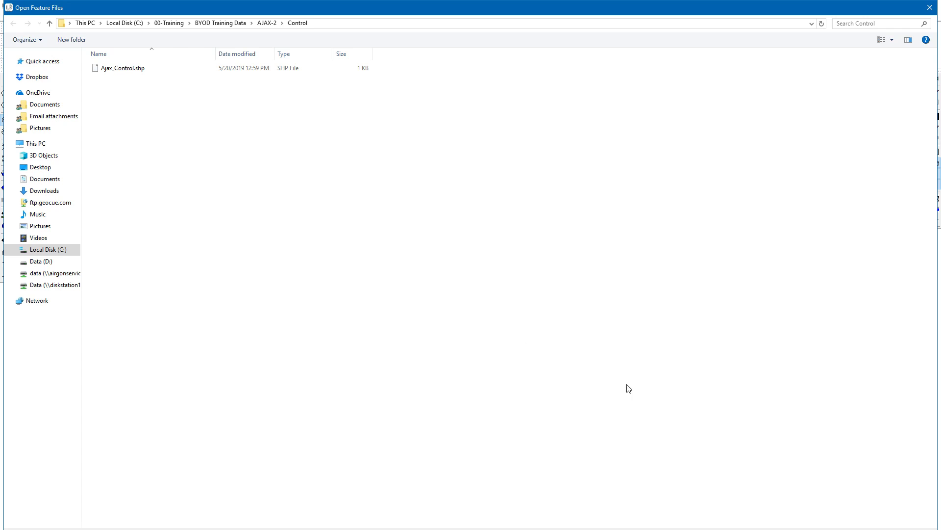
{"action": "mouse_move", "coordinate": [652, 395]}
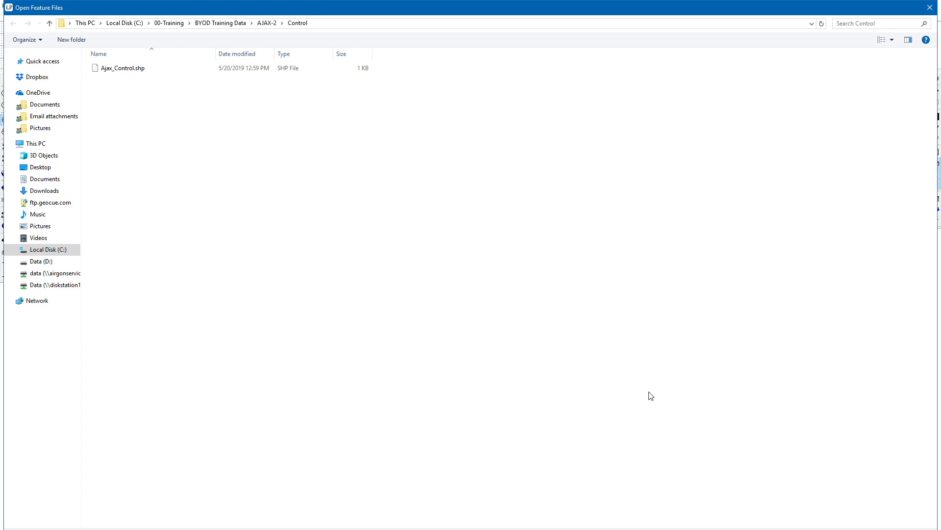
{"action": "mouse_move", "coordinate": [765, 444]}
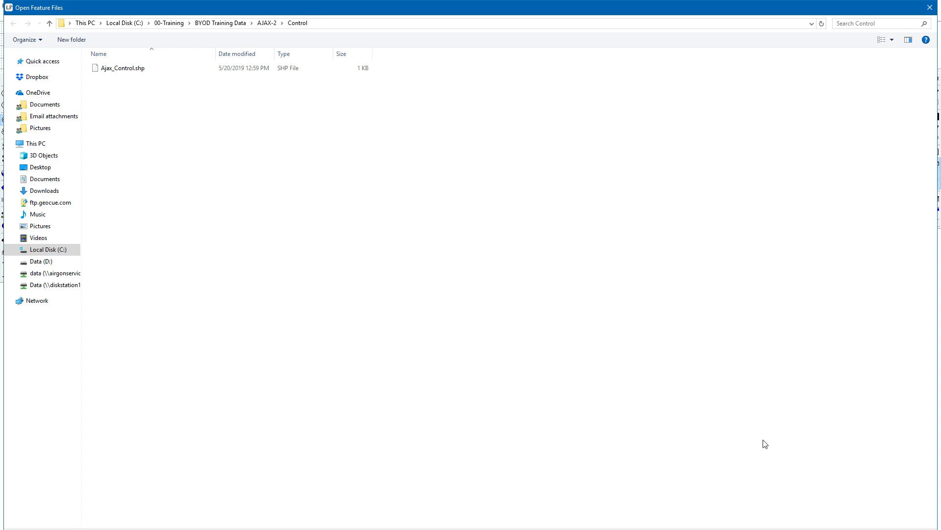
{"action": "left_click", "coordinate": [124, 67]}
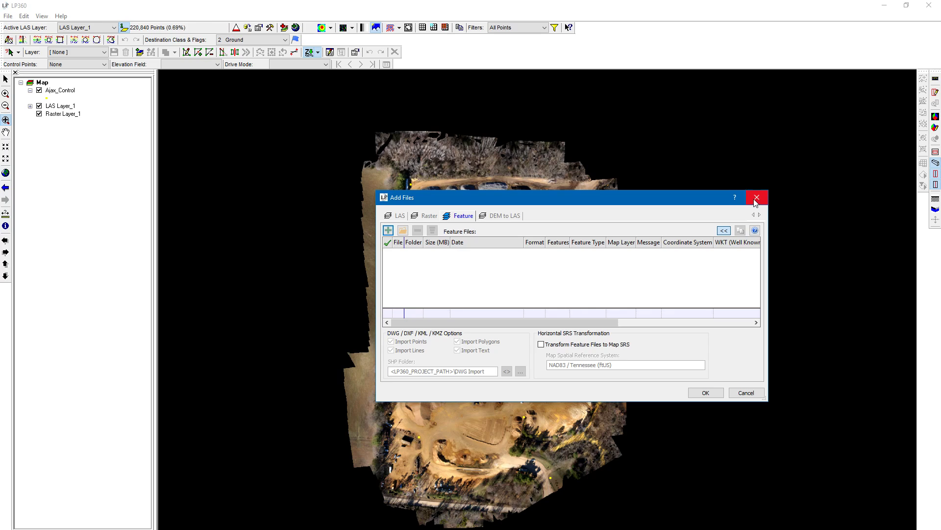
- Close the Add Files window and bring up the Ajax_Control layer's context menu
{"action": "left_click", "coordinate": [757, 198]}
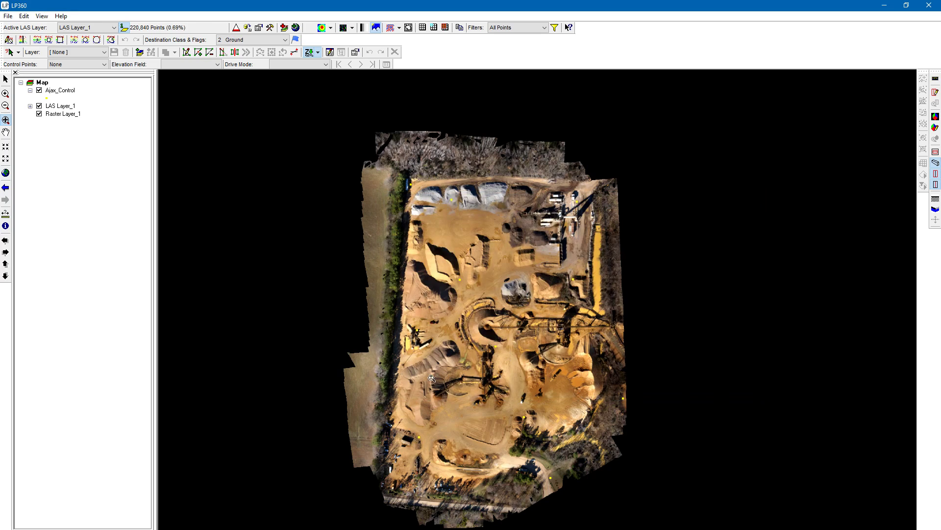
{"action": "mouse_move", "coordinate": [275, 292]}
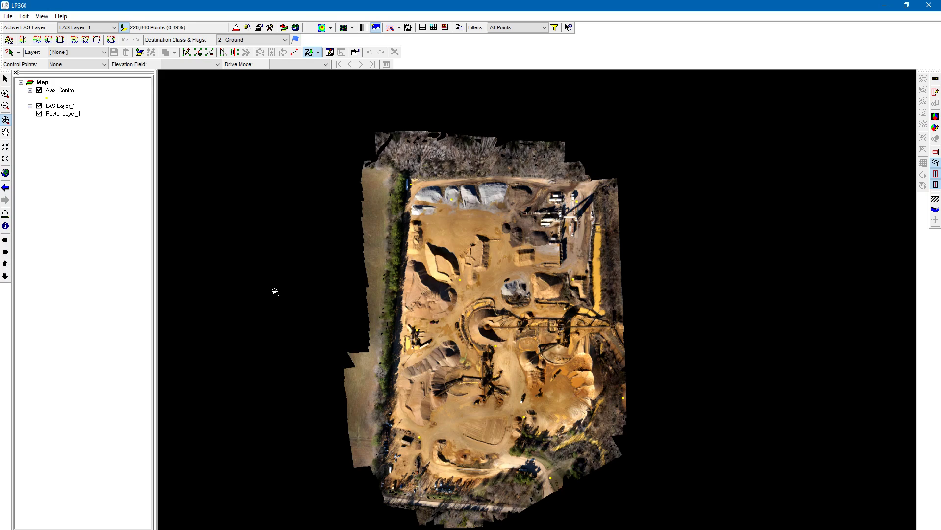
{"action": "mouse_move", "coordinate": [284, 279]}
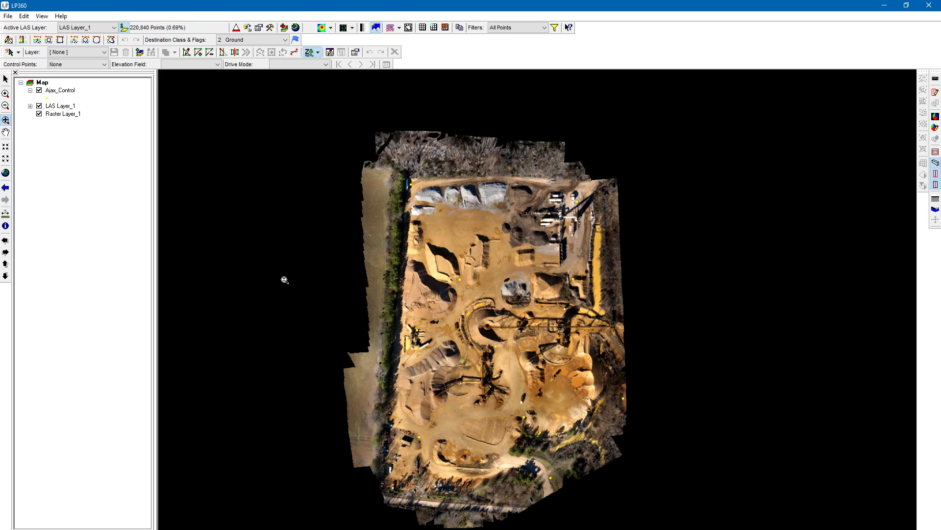
{"action": "mouse_move", "coordinate": [464, 502]}
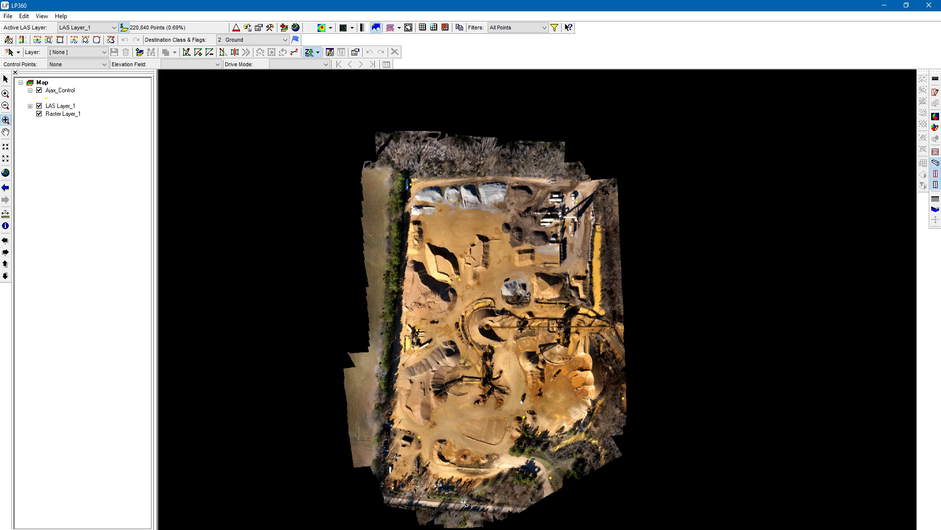
{"action": "mouse_move", "coordinate": [327, 223]}
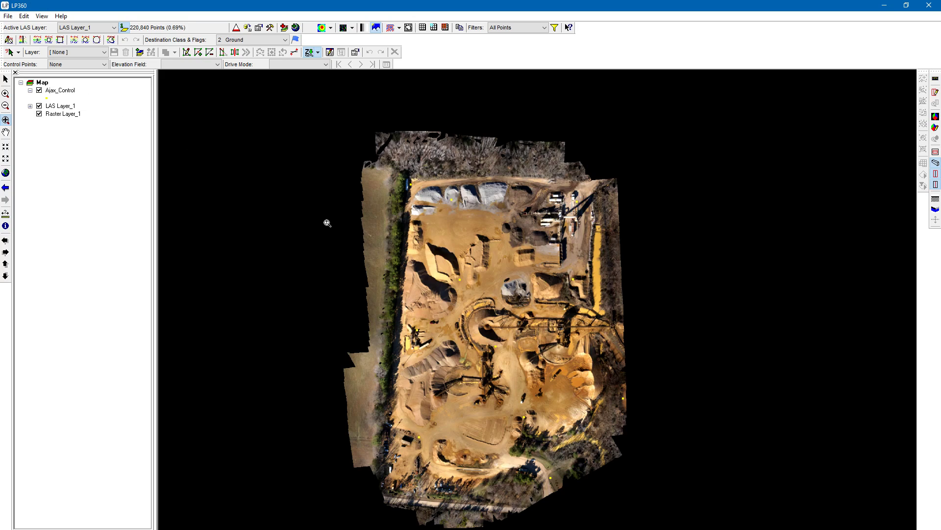
{"action": "mouse_move", "coordinate": [60, 90]}
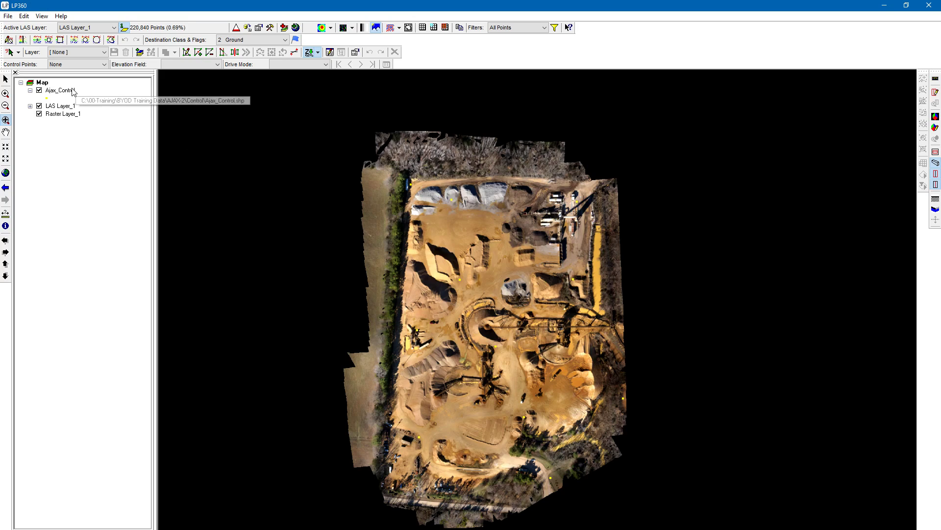
{"action": "right_click", "coordinate": [60, 90]}
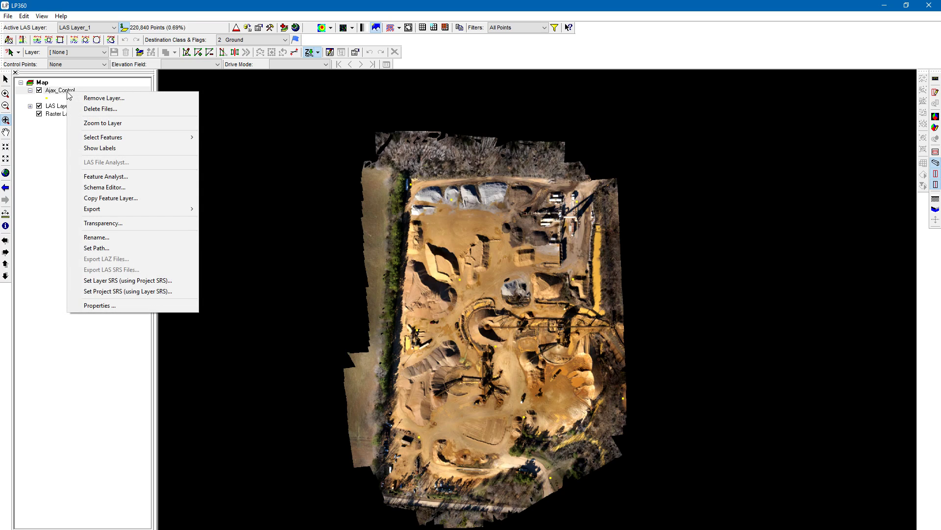
- Show Ajax_Control's 11 checkpoints in Feature Analyst with Name, Type, X, Y, Z
{"action": "left_click", "coordinate": [105, 176]}
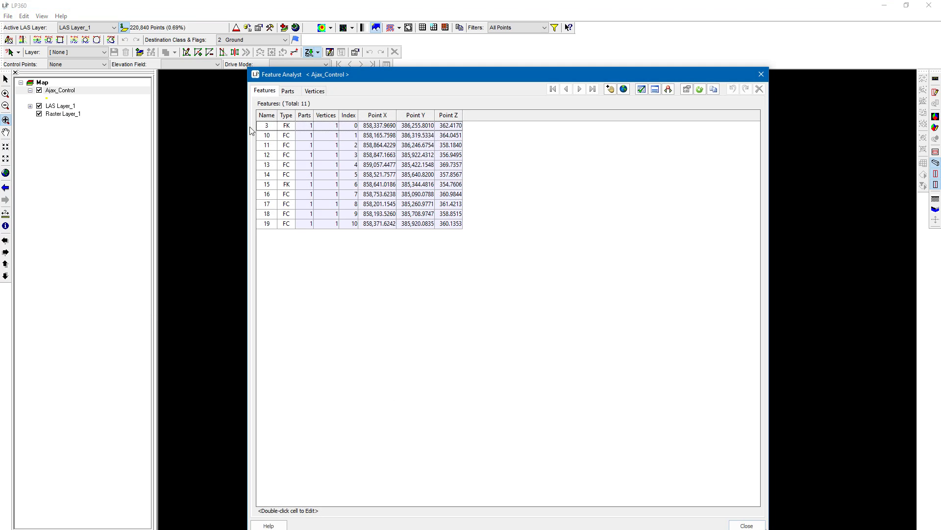
{"action": "mouse_move", "coordinate": [560, 292]}
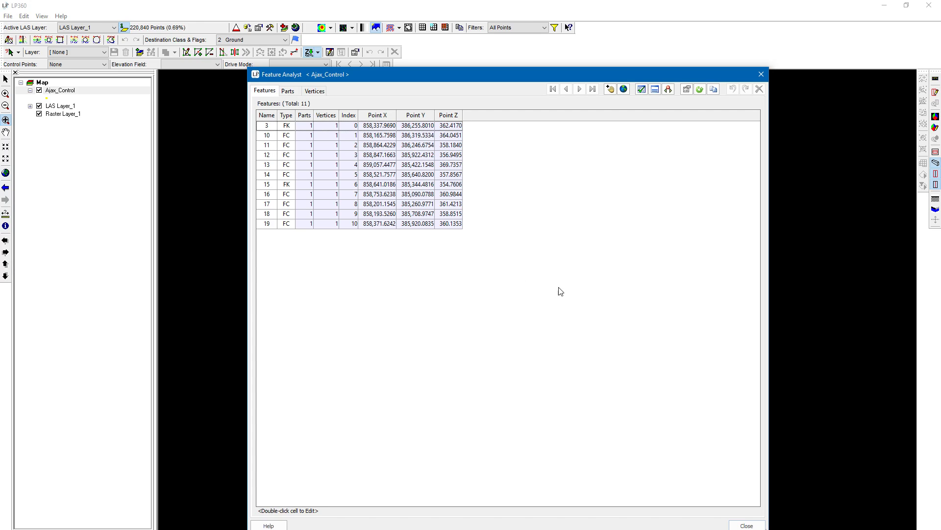